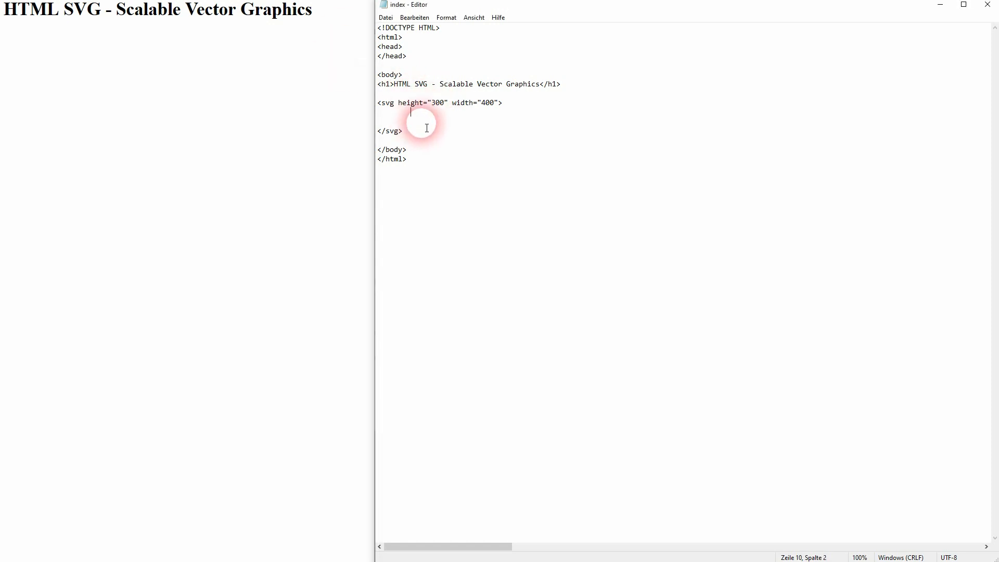
- Delete the extra blank line between <svg> and </svg> in index
key(Backspace)
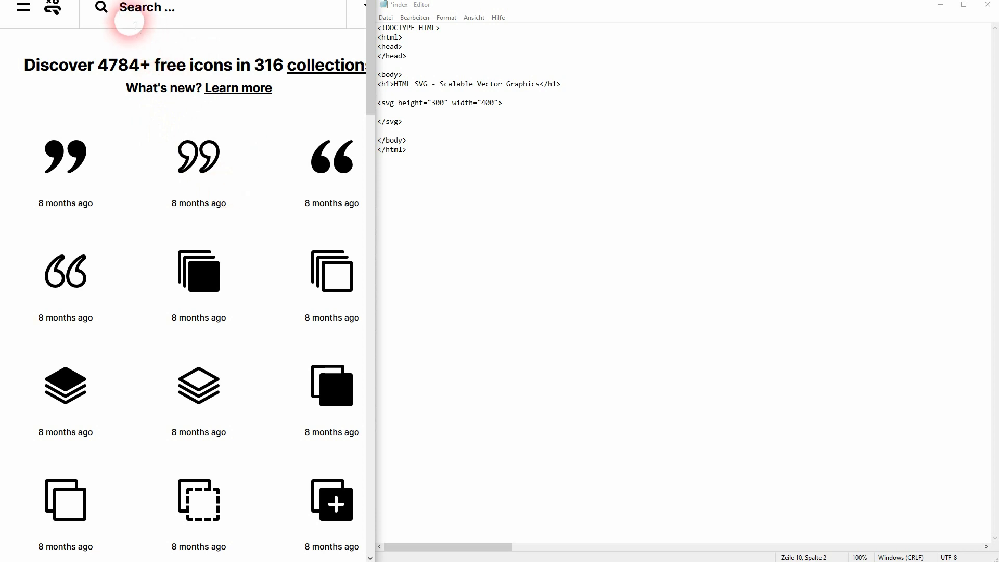
- Search iconmonstr for 'twitter' and open the rounded-square Twitter 3 icon page
text(twitter)
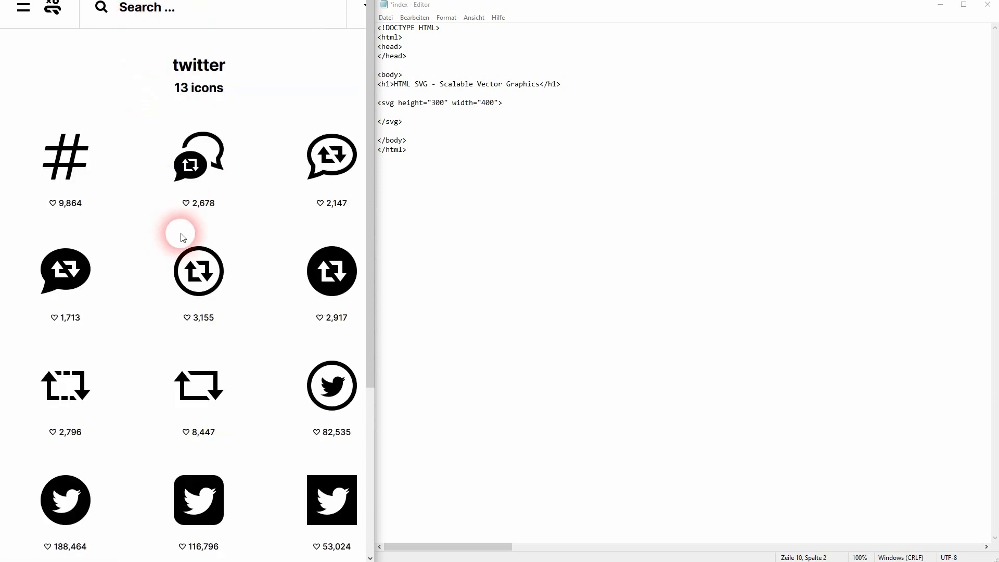
scroll(down, 3)
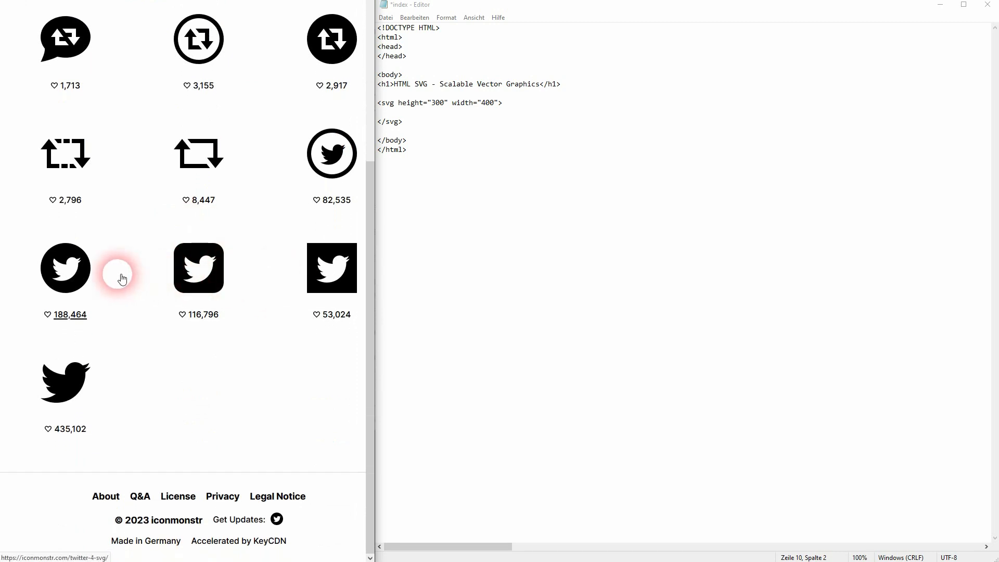
mouse_move(199, 282)
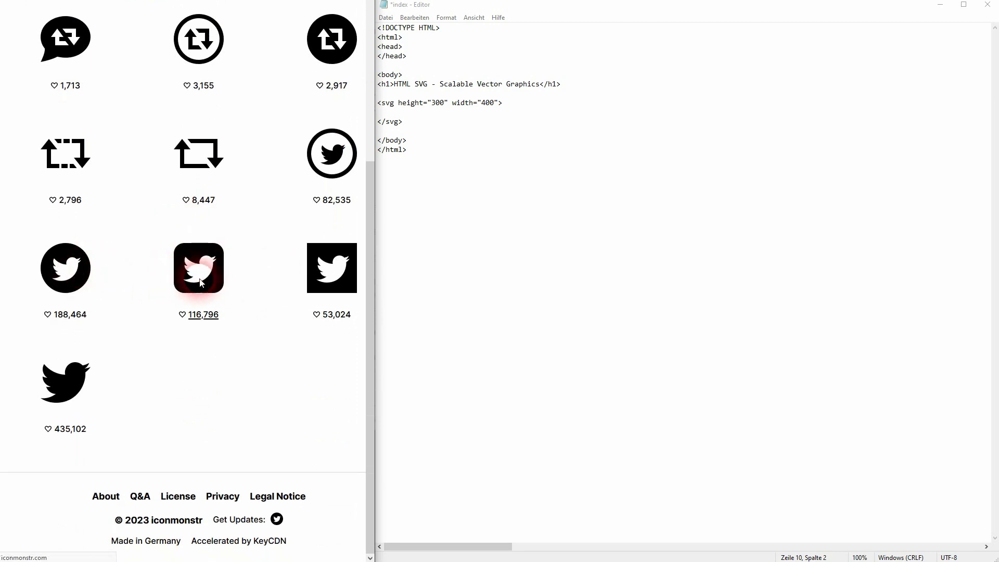
click(198, 268)
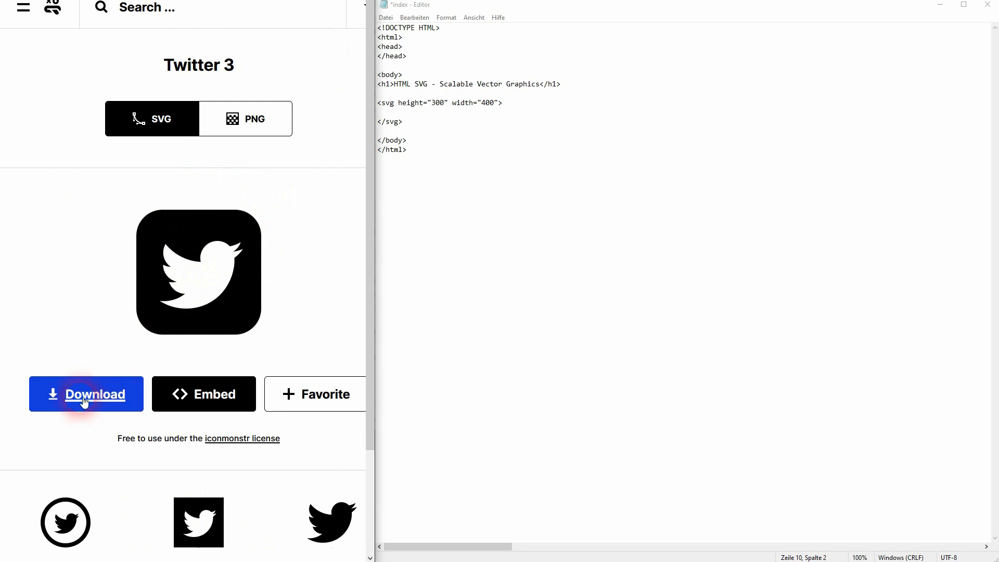
- Copy the Twitter 3 icon's inline SVG embed code from iconmonstr
click(203, 394)
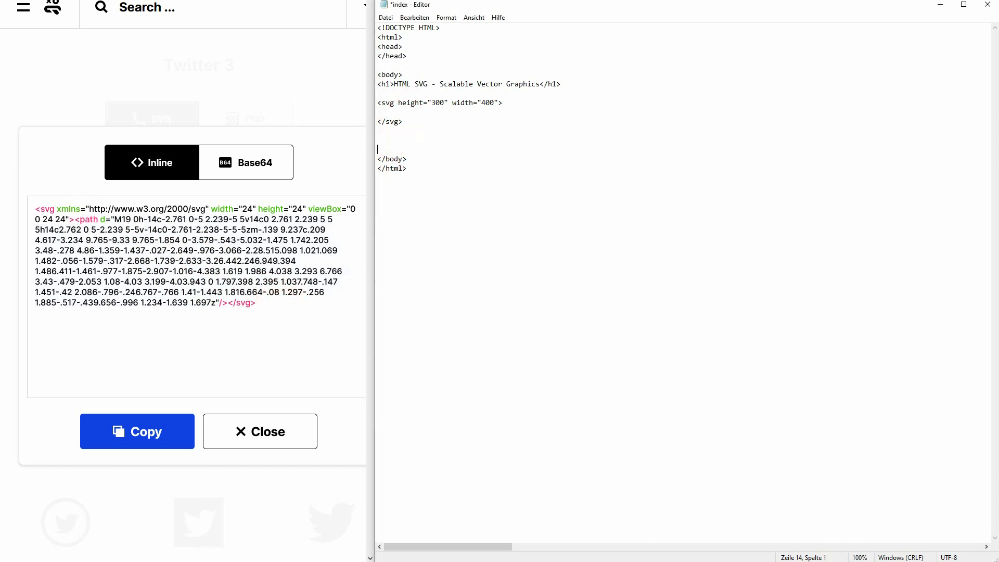
click(416, 139)
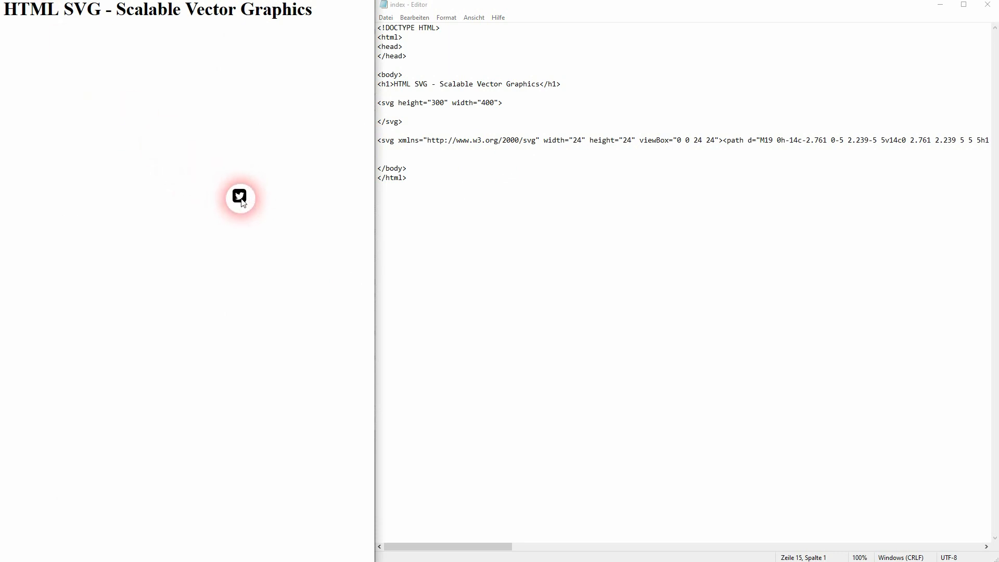
- Remove the pasted inline <svg xmlns=...> line from index
click(394, 141)
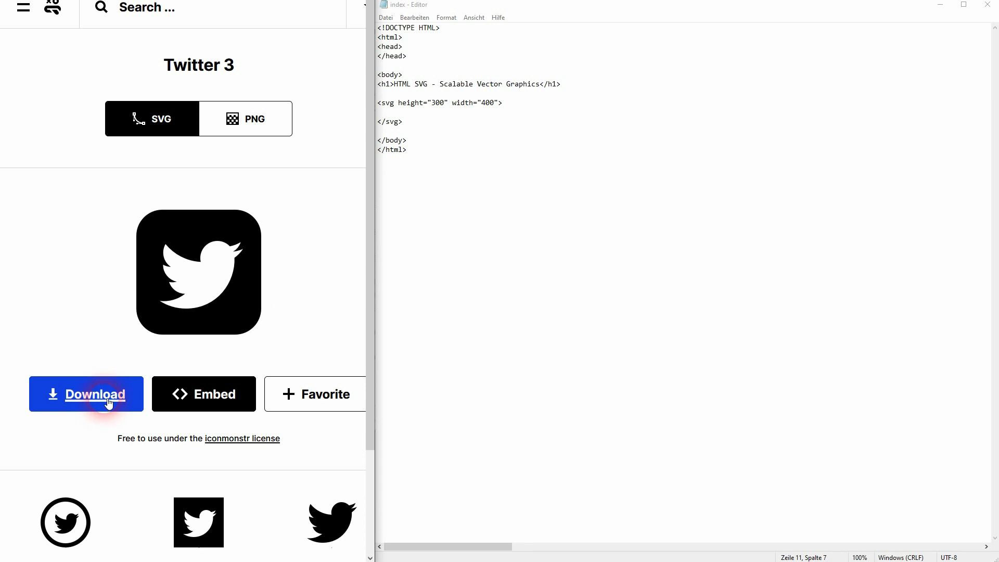
- Download the Twitter 3 icon from iconmonstr as an SVG file
click(95, 394)
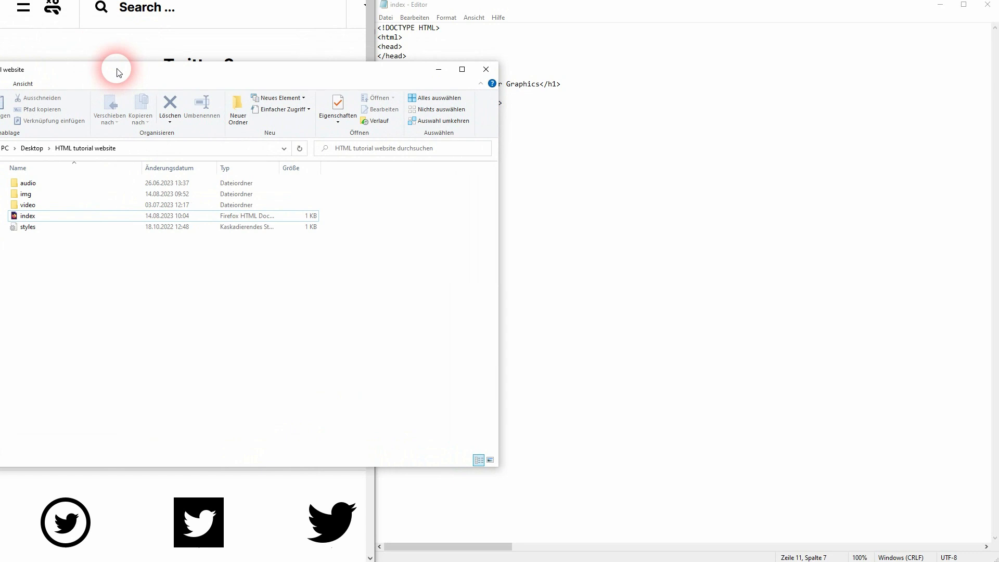
- Open the img folder and confirm twitter is a 686-byte SVG file via Properties
double_click(23, 194)
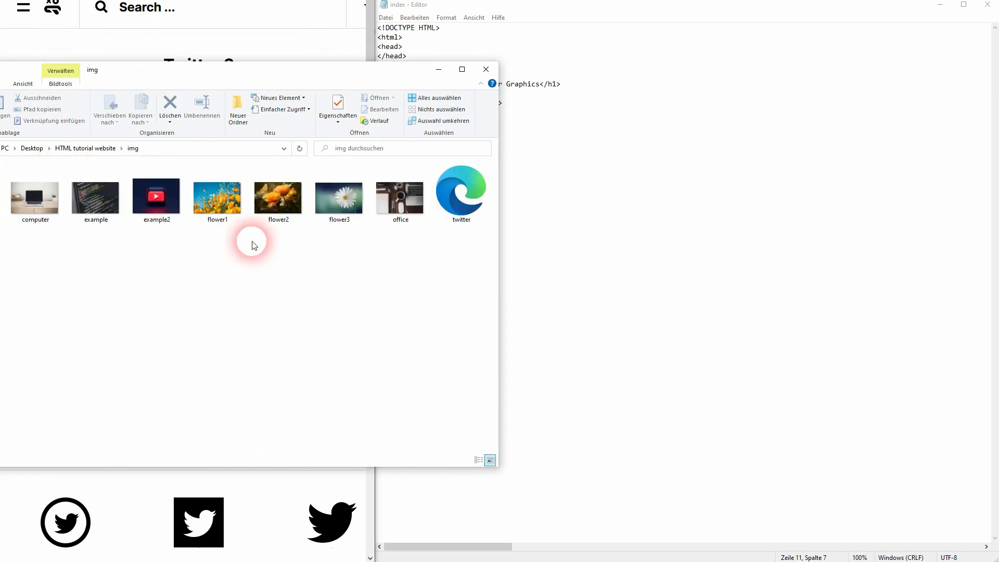
click(460, 191)
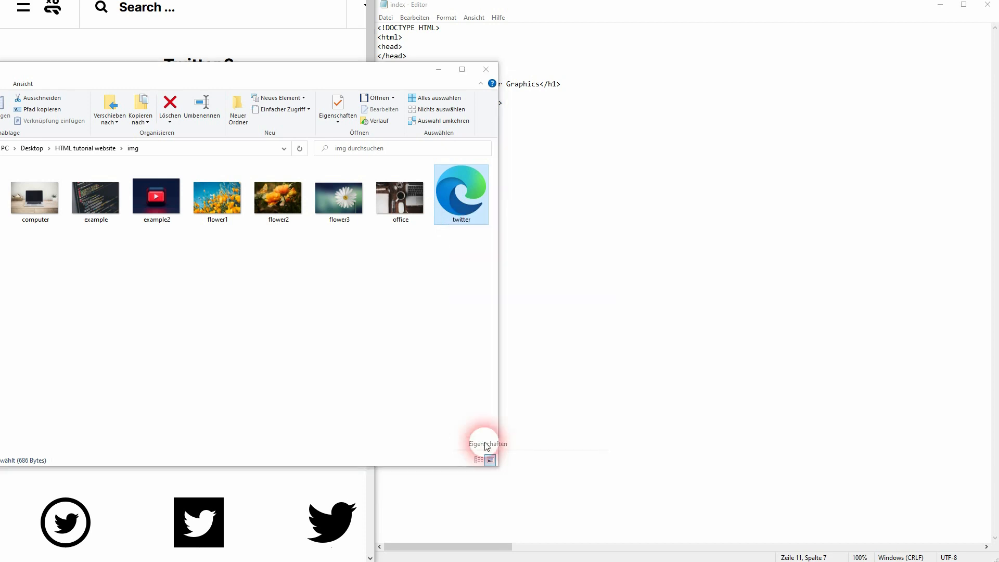
click(485, 445)
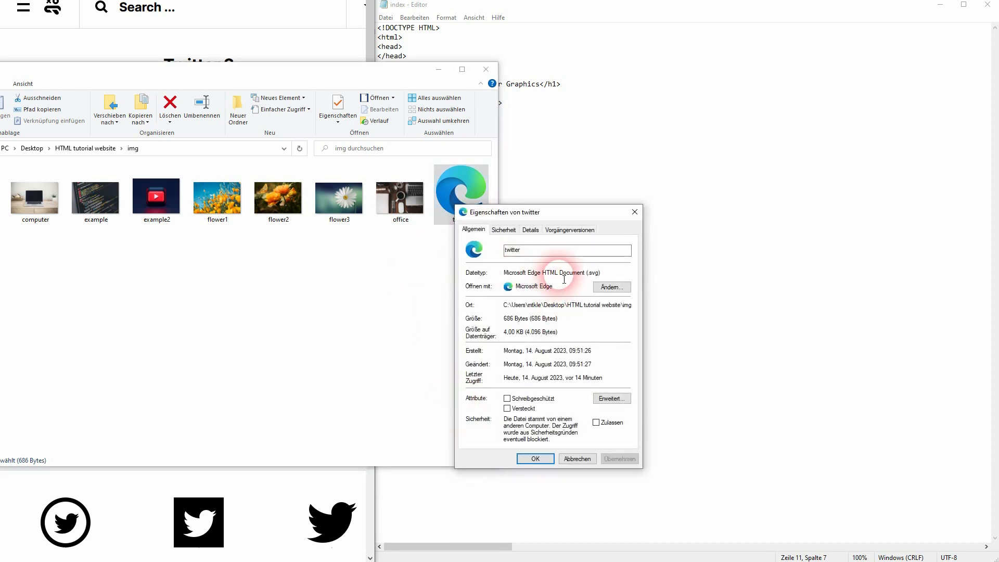
double_click(578, 273)
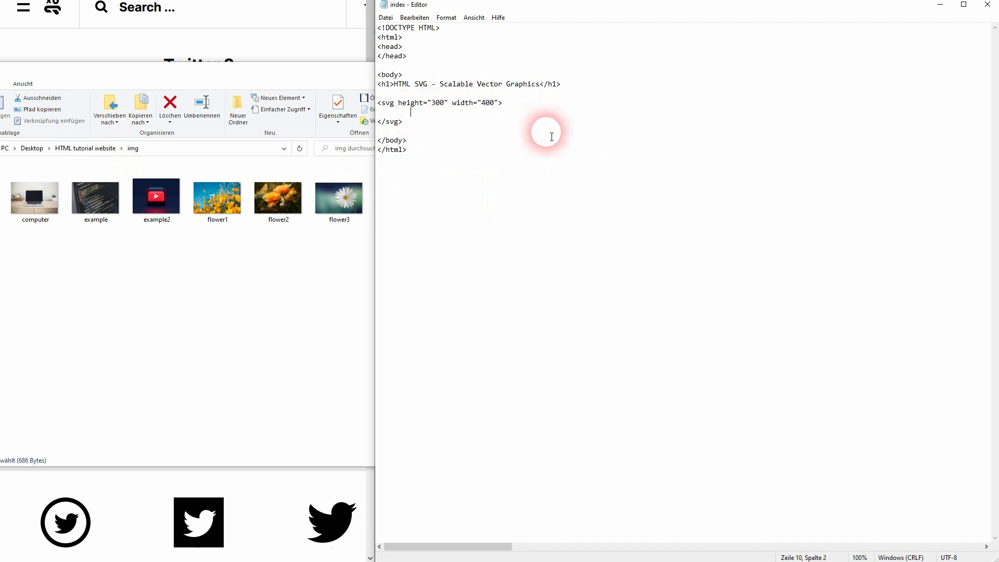
mouse_move(478, 123)
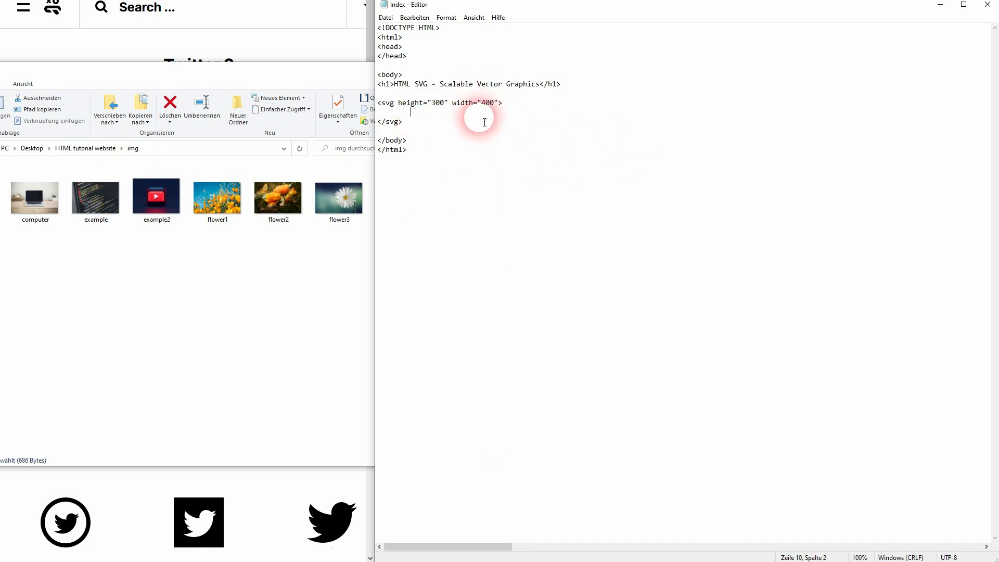
- Type an <image> tag with href "img/twitter.svg" inside the svg block
text(<)
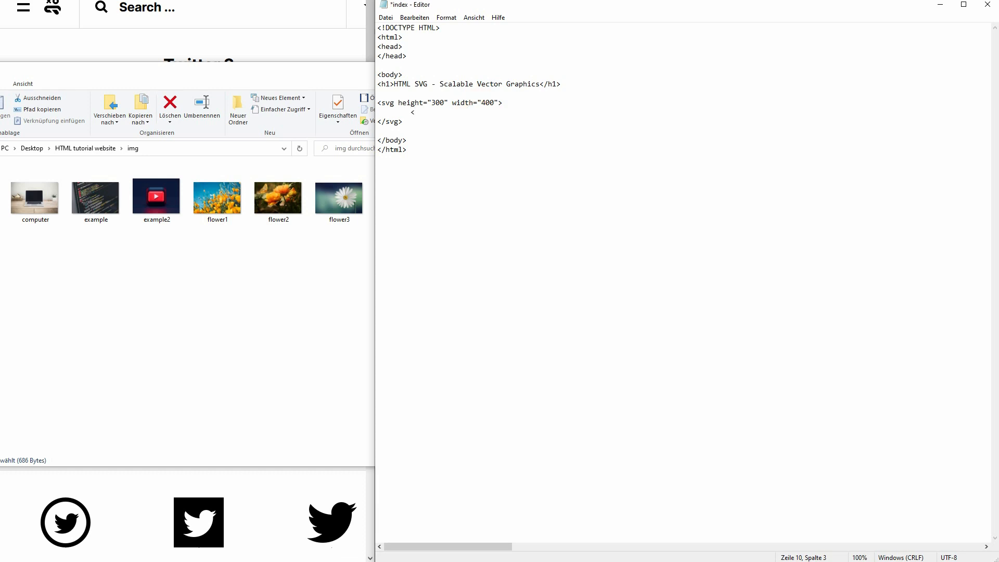
text(ima)
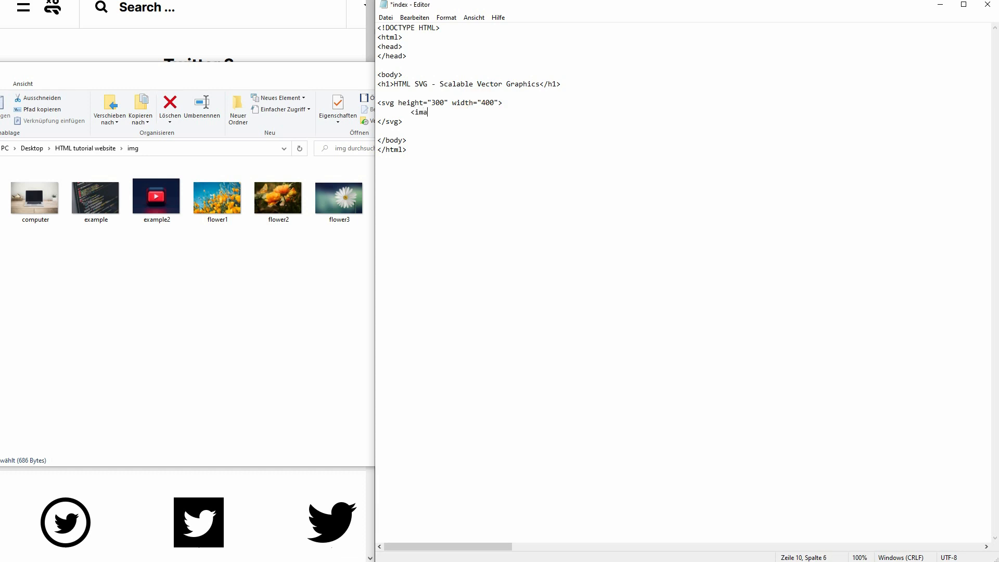
text(ge)
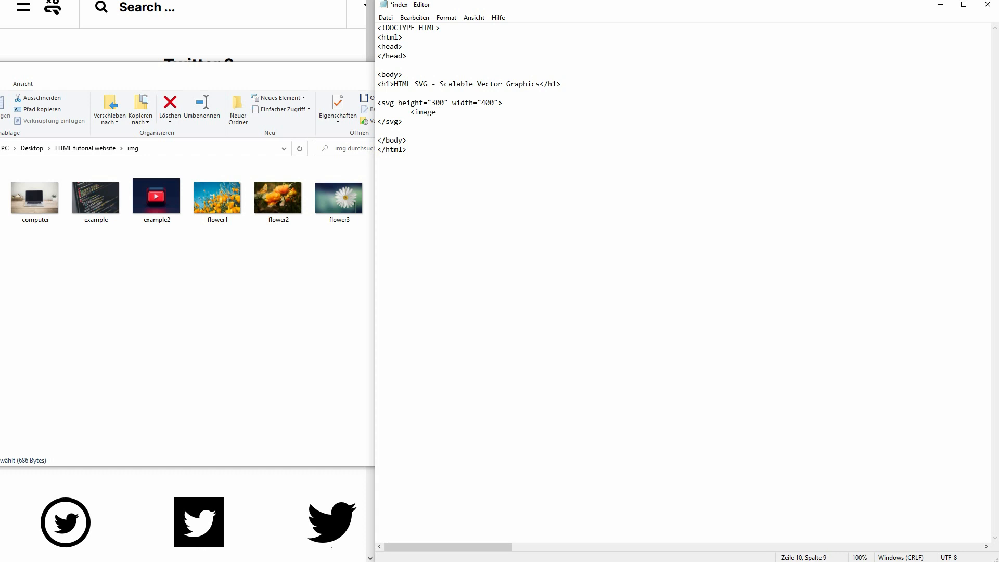
text(hr)
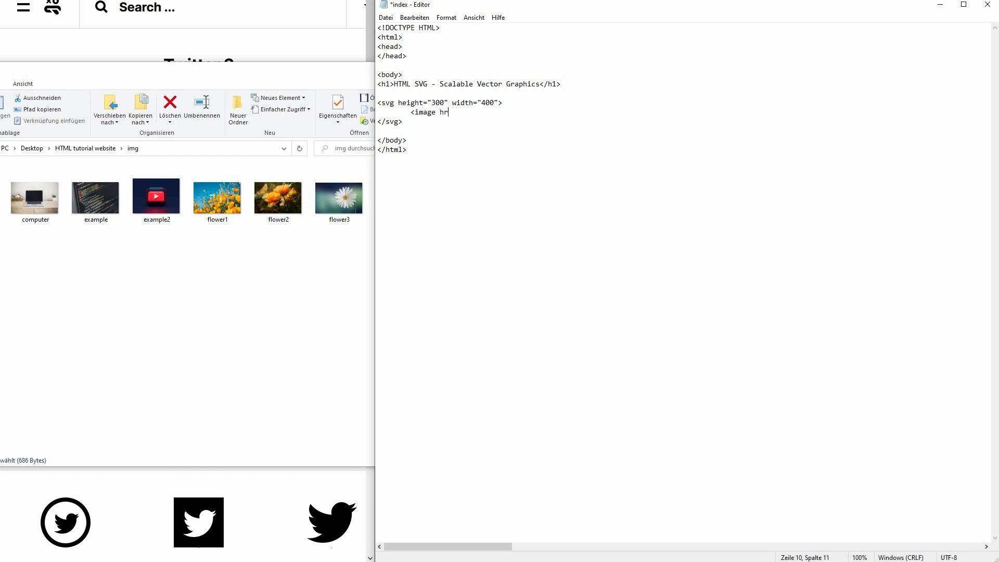
text(ef="" />)
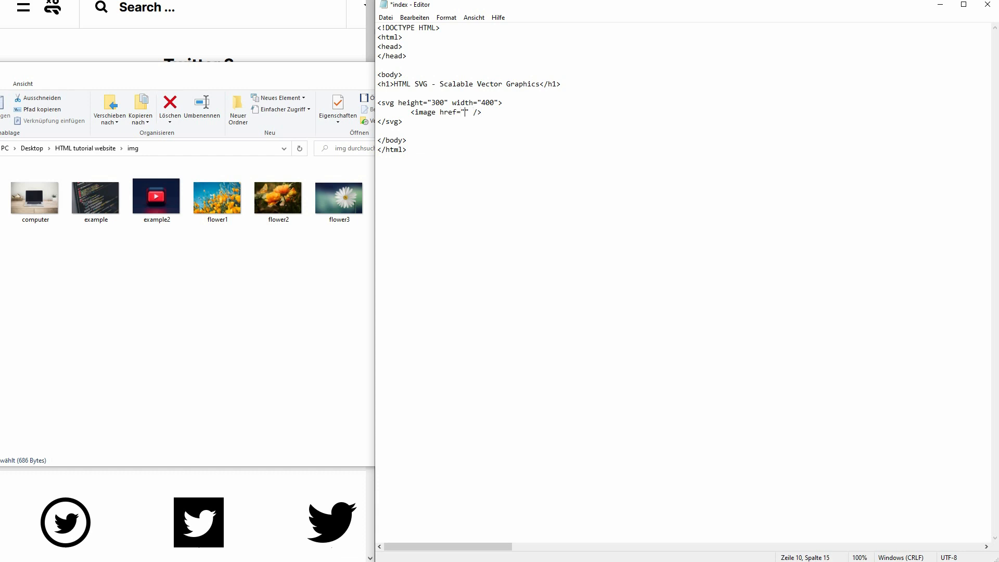
text(imag/)
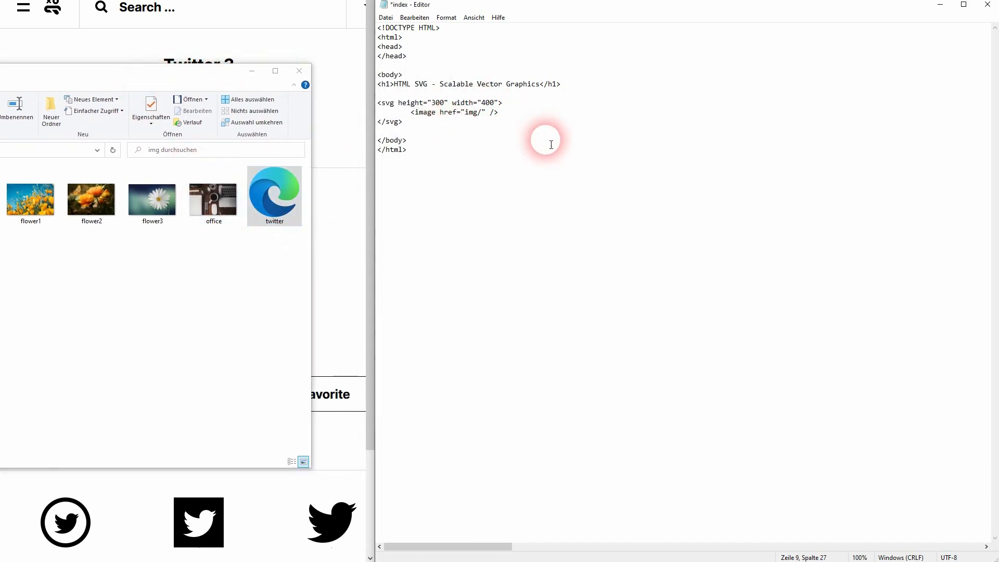
text(twitte)
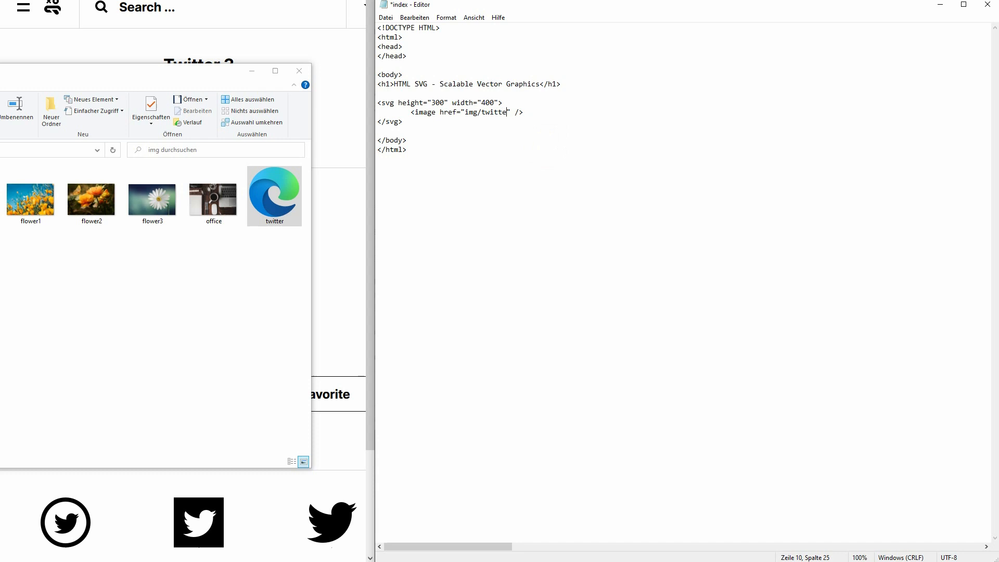
text(r.svg)
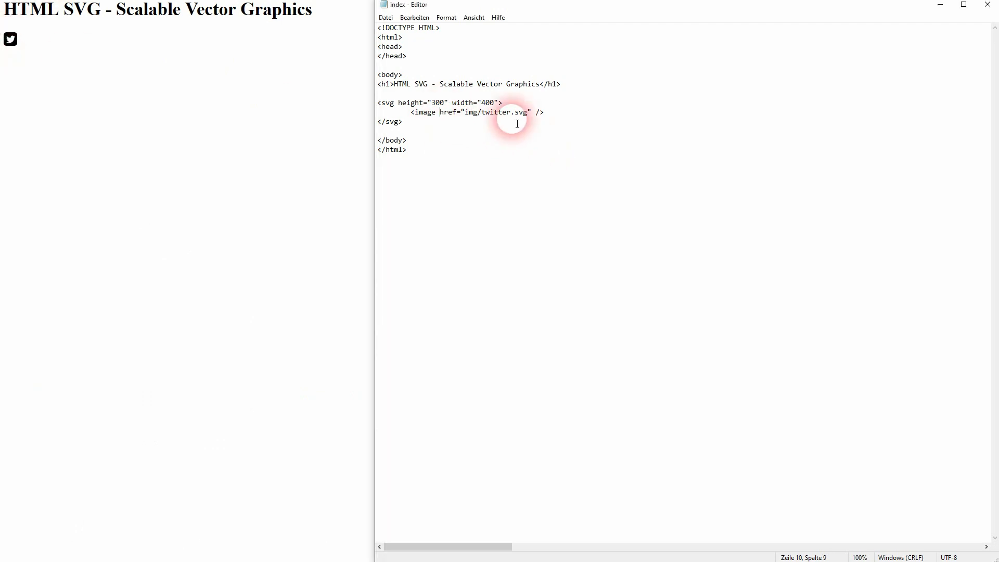
- Add x="50", y="20" and width="100" attributes to the twitter image tag
text(x="")
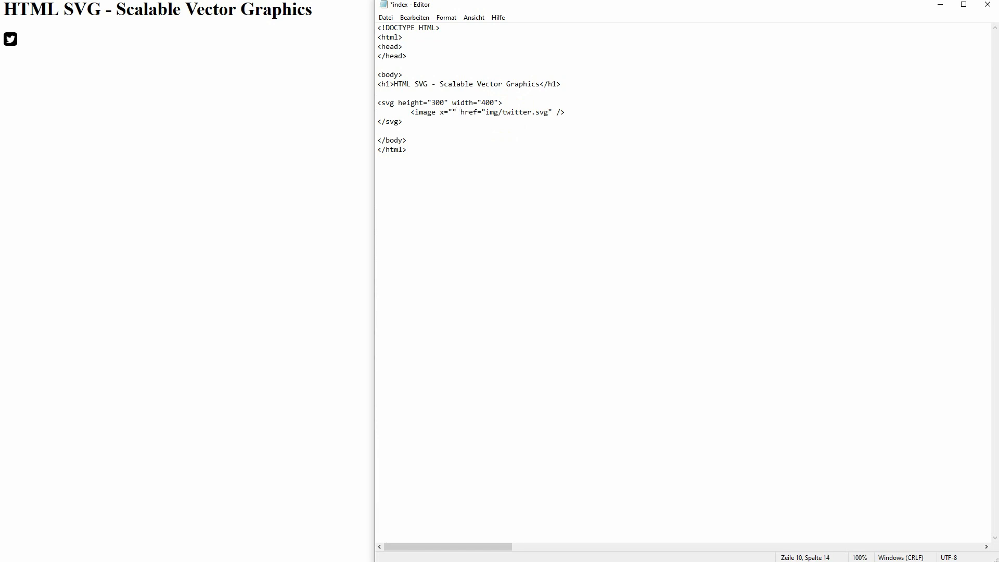
text(y="")
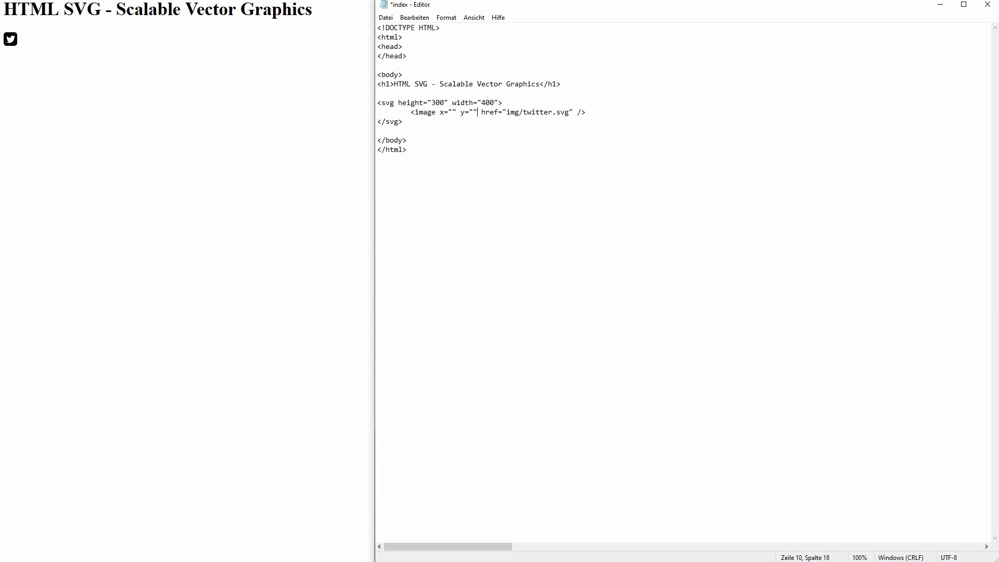
click(451, 111)
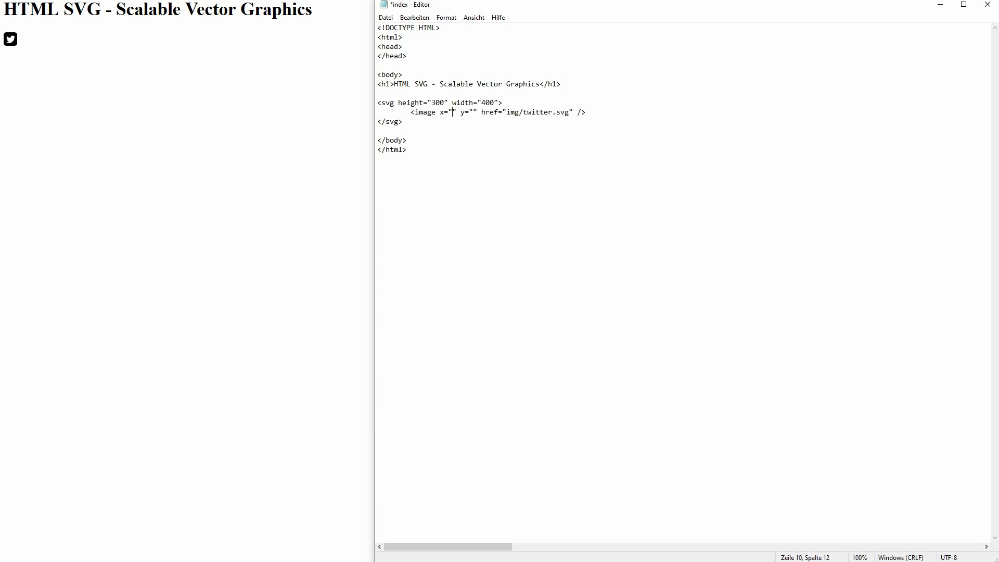
text(50)
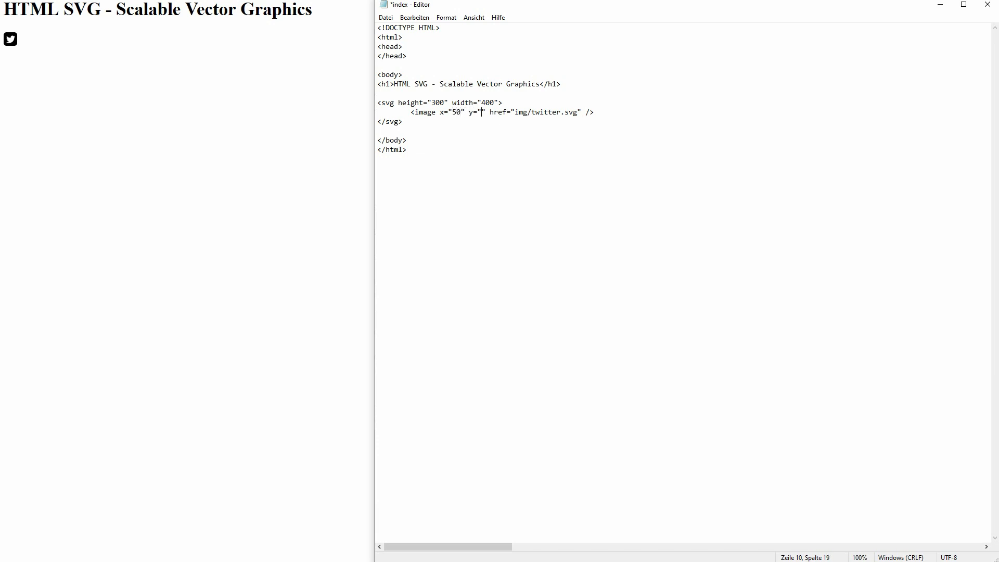
text(20)
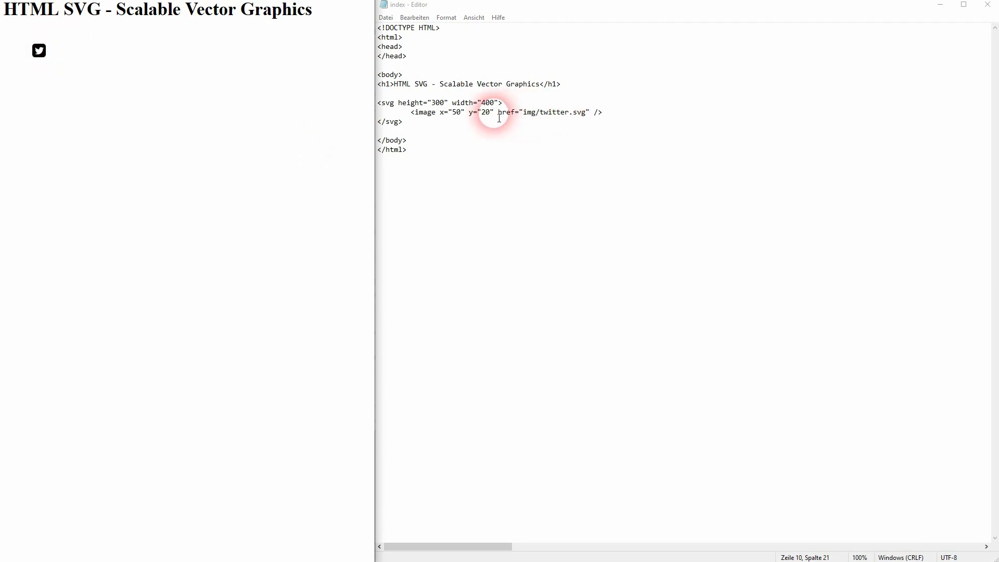
text(width)
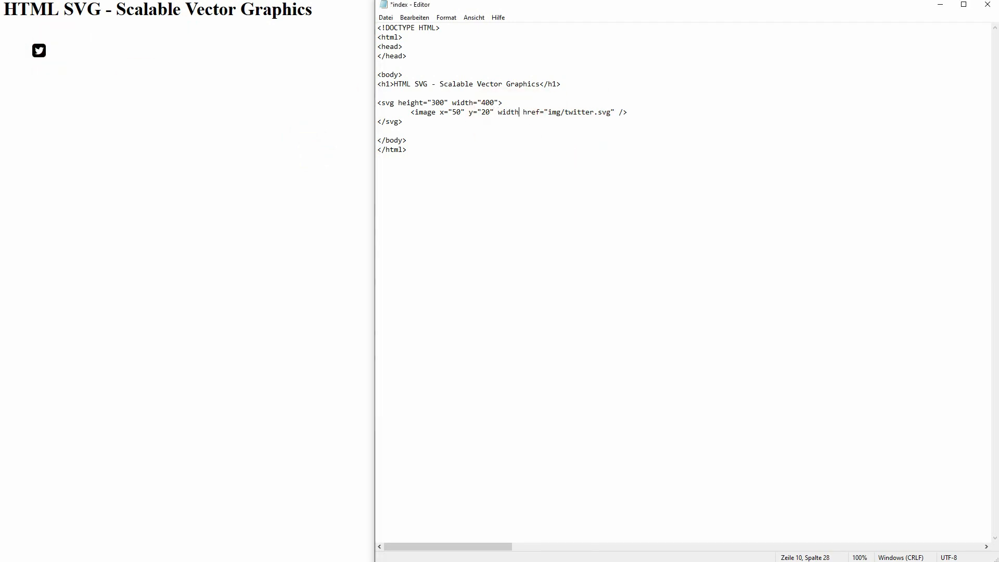
text(="100")
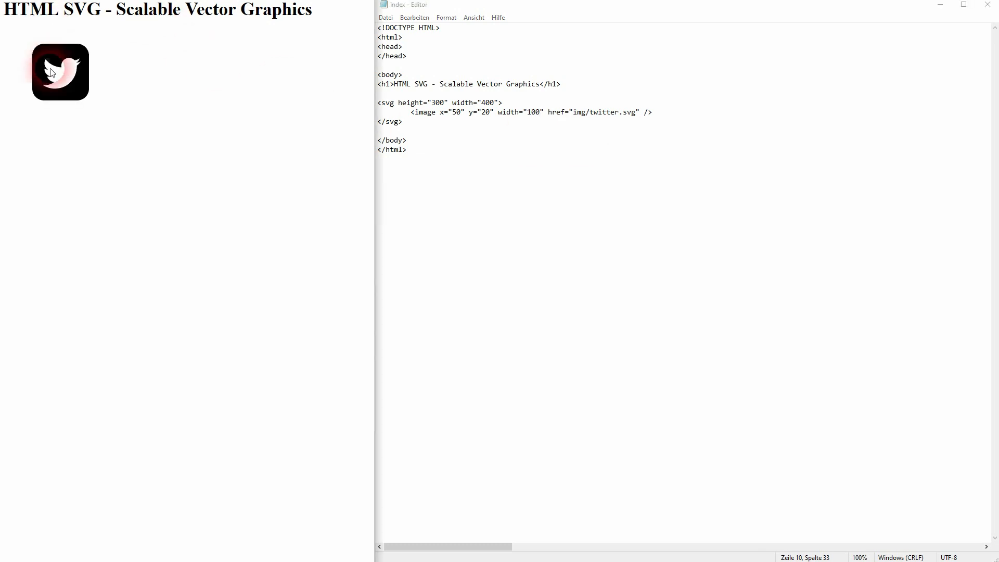
click(411, 112)
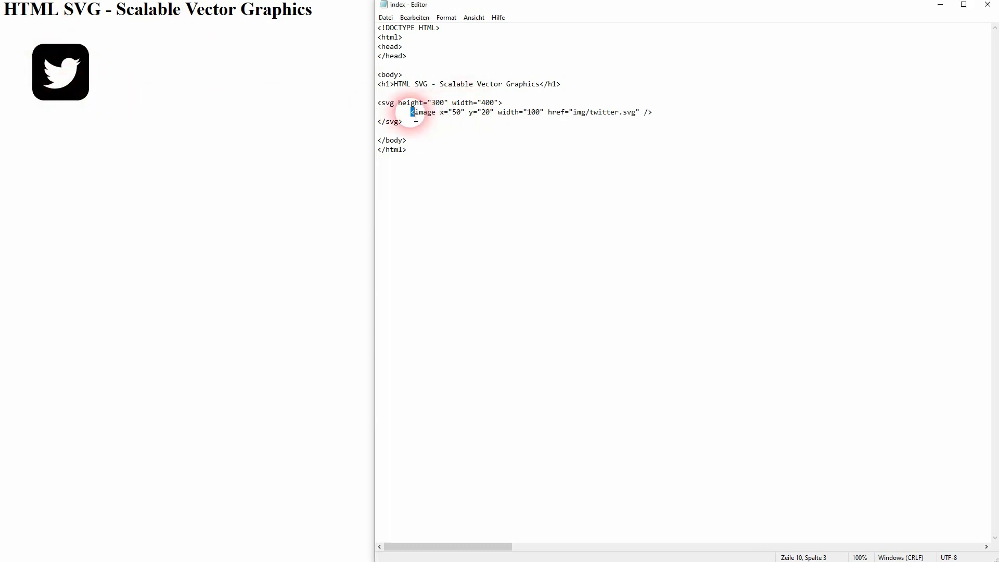